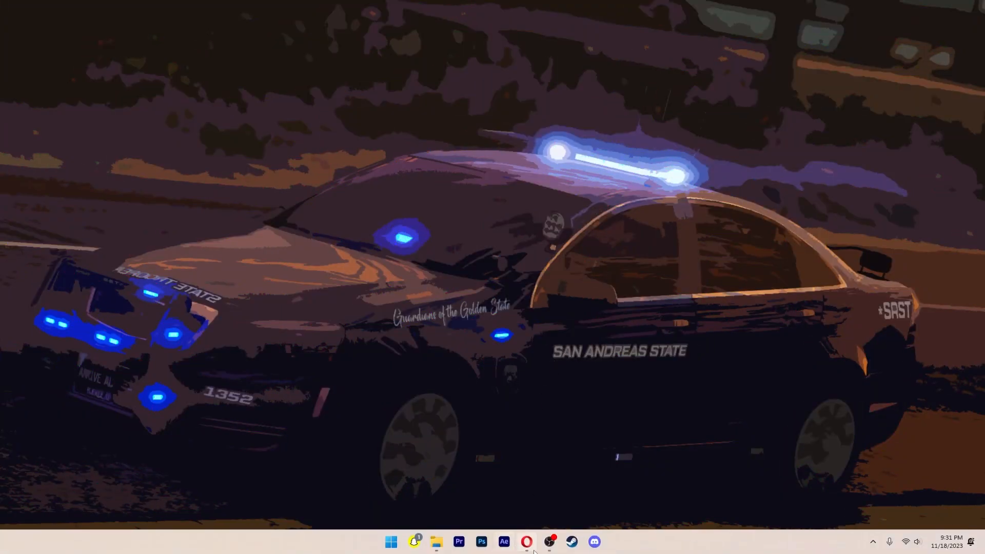
# Reach the Blips GitHub repository from the Custom Blips forum post and download it as a ZIP
pyautogui.click(526, 542)
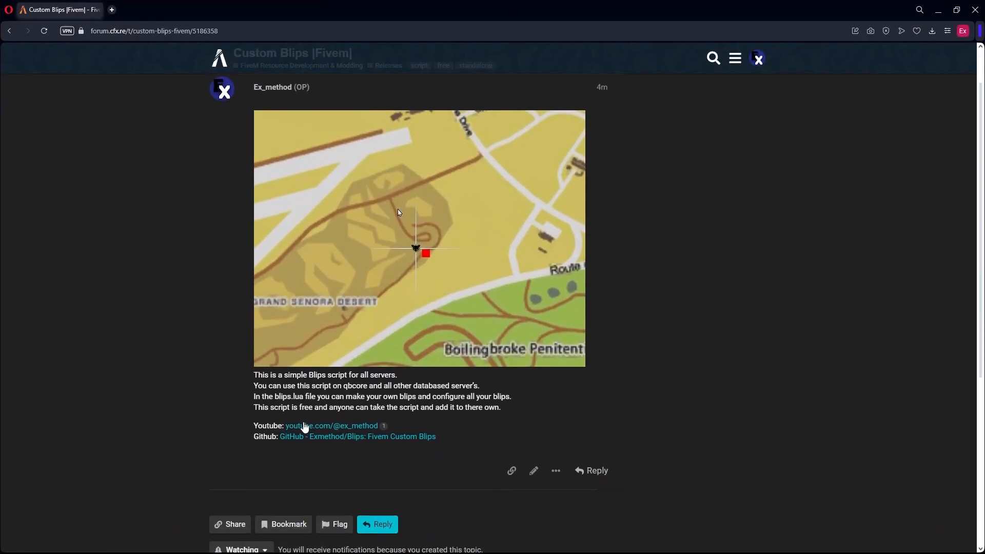
pyautogui.click(358, 437)
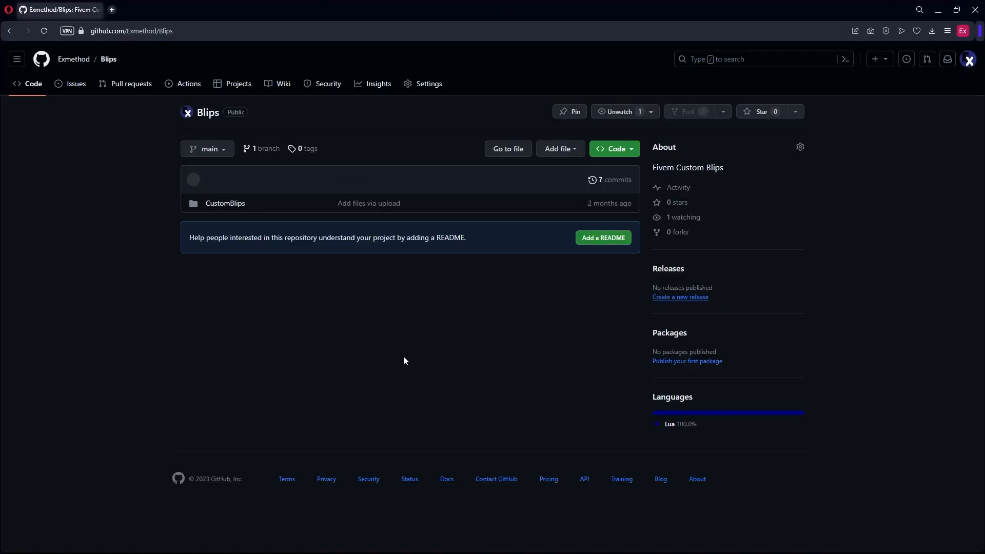
pyautogui.click(614, 149)
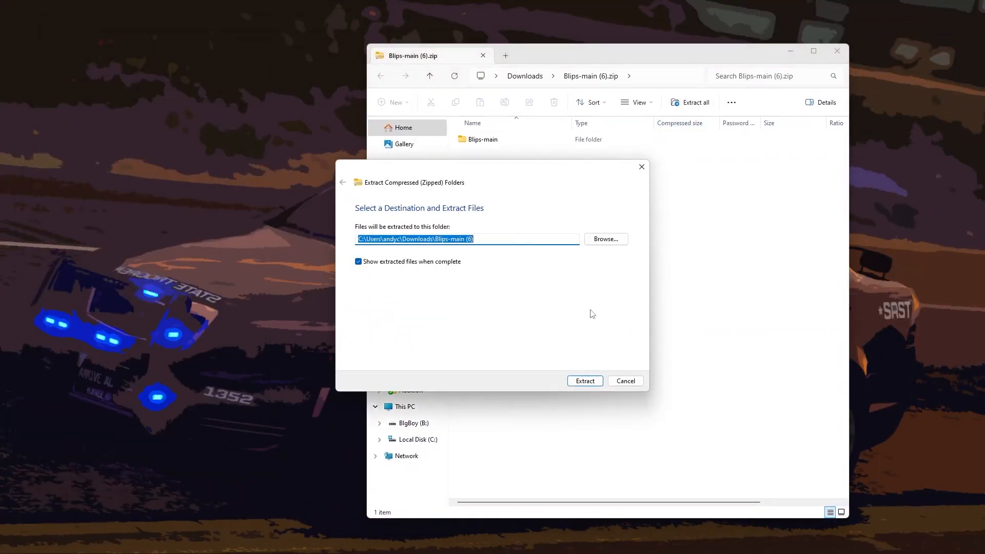
# Extract Blips-main.zip and move the CustomBlips folder into the server's resources\[standalone] folder
pyautogui.click(584, 381)
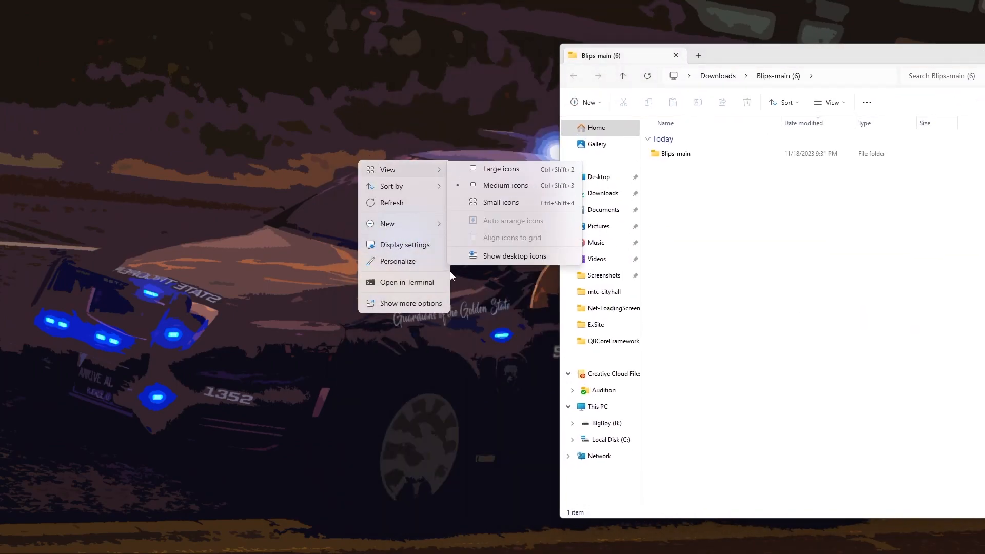
pyautogui.click(514, 255)
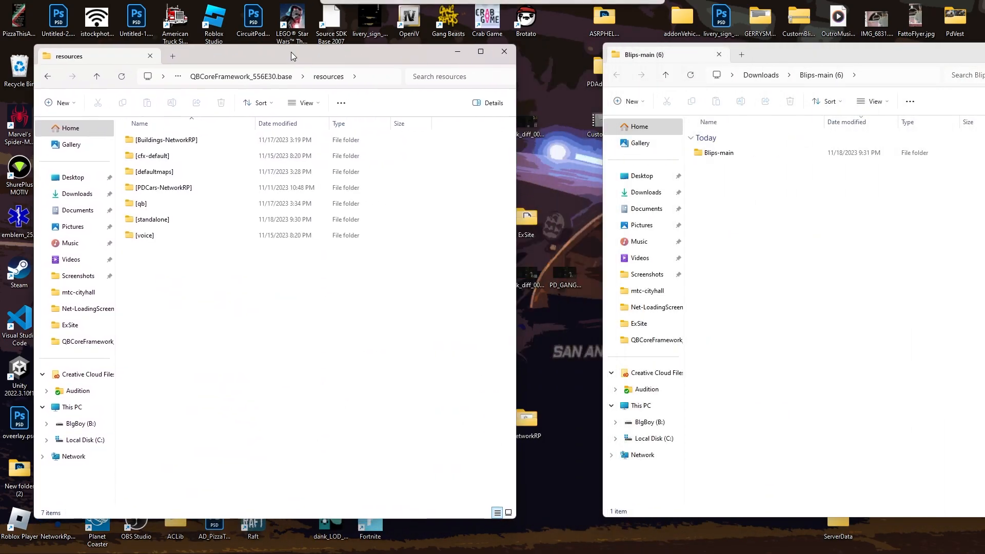
pyautogui.doubleClick(152, 220)
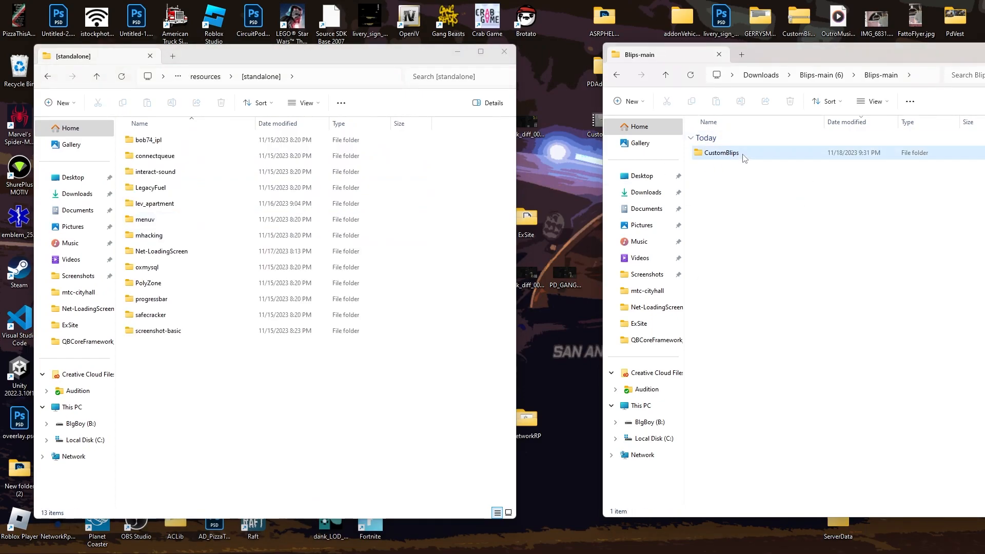
pyautogui.click(721, 153)
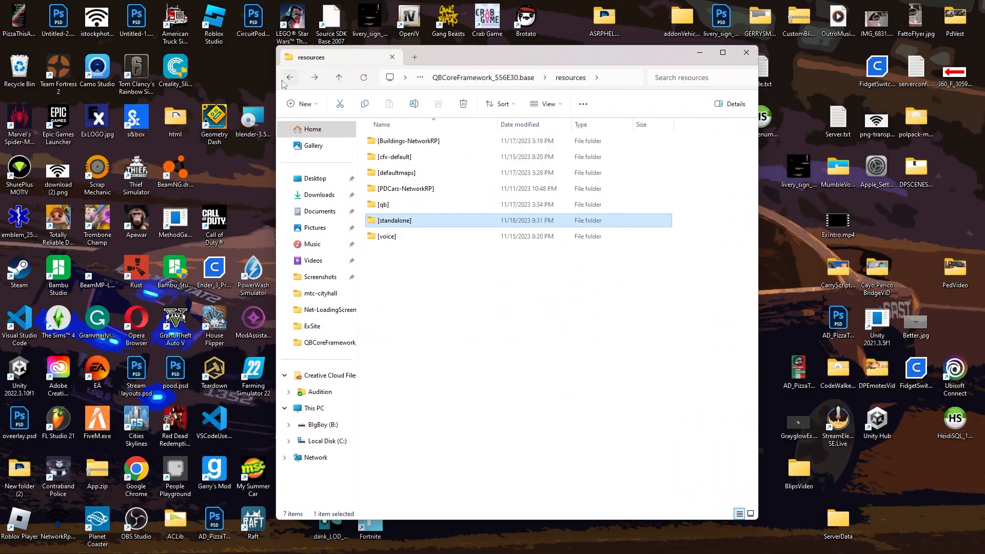
pyautogui.click(289, 77)
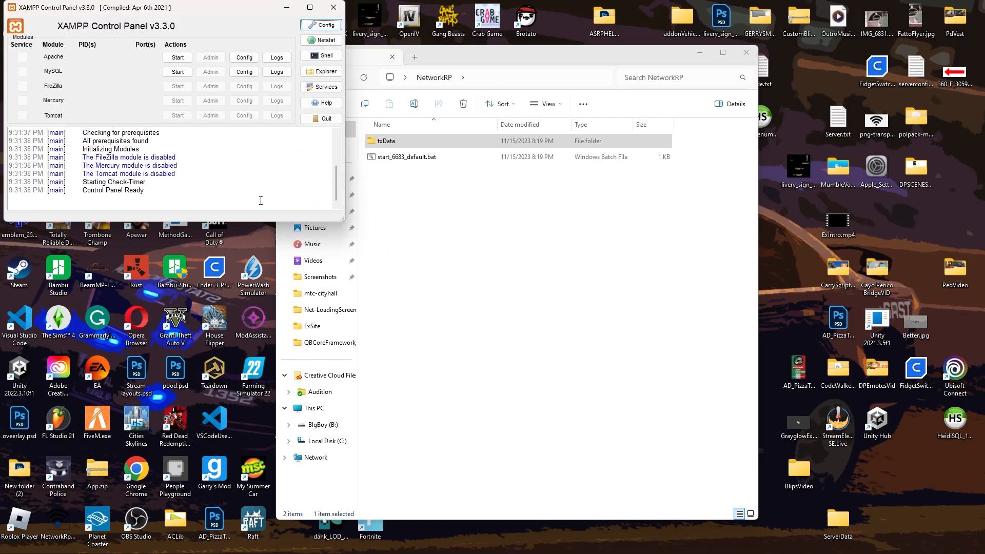
# Start Apache and MySQL in XAMPP and launch start_6683_default.bat for the NetworkRP server
pyautogui.click(177, 70)
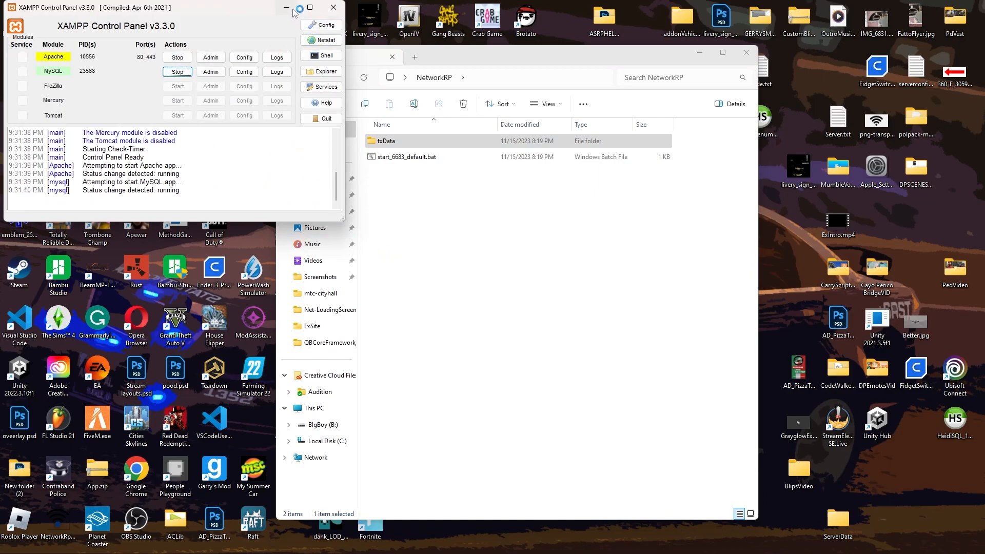
pyautogui.moveTo(287, 8)
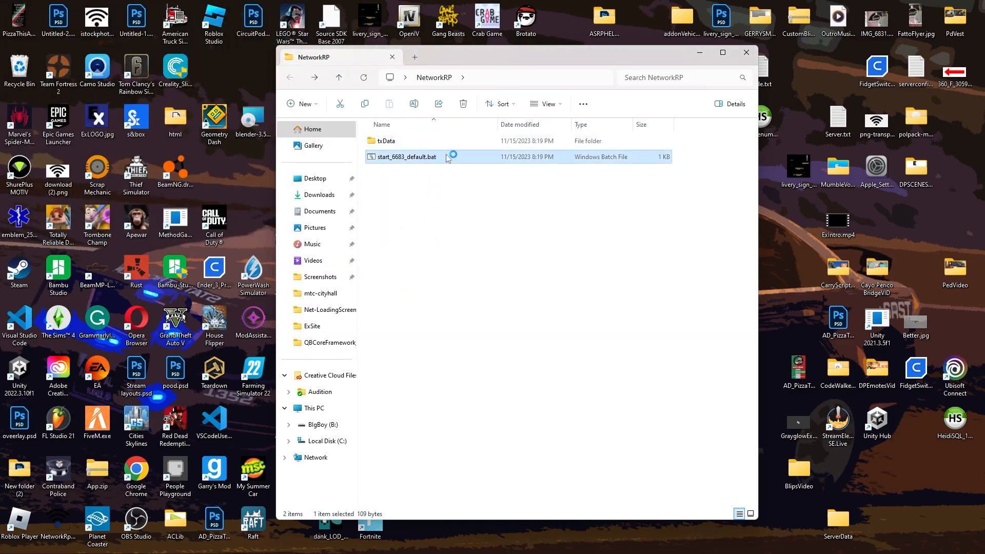
pyautogui.doubleClick(405, 156)
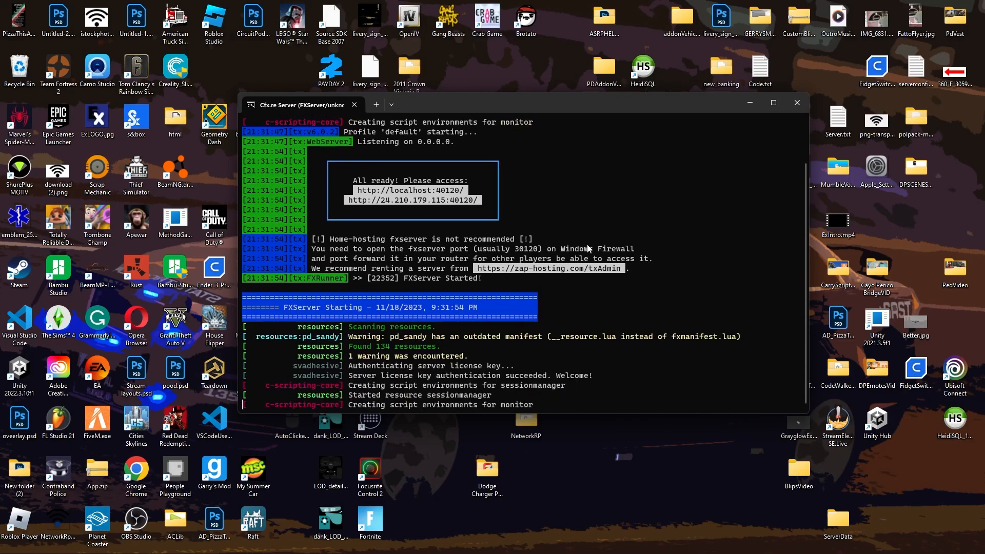
# Scroll through the FXServer console log while the resources finish starting
pyautogui.scroll(-3)
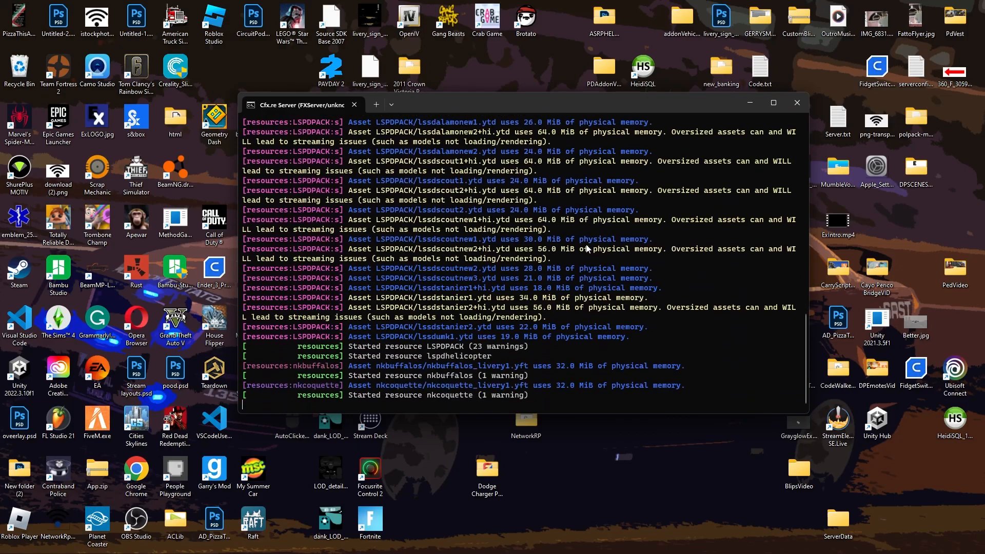
pyautogui.scroll(-3)
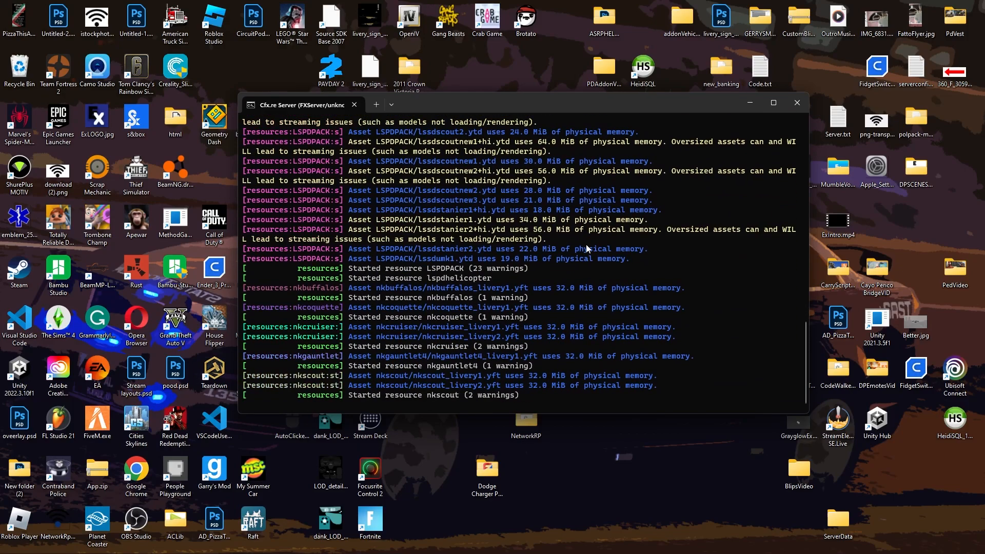
pyautogui.scroll(-3)
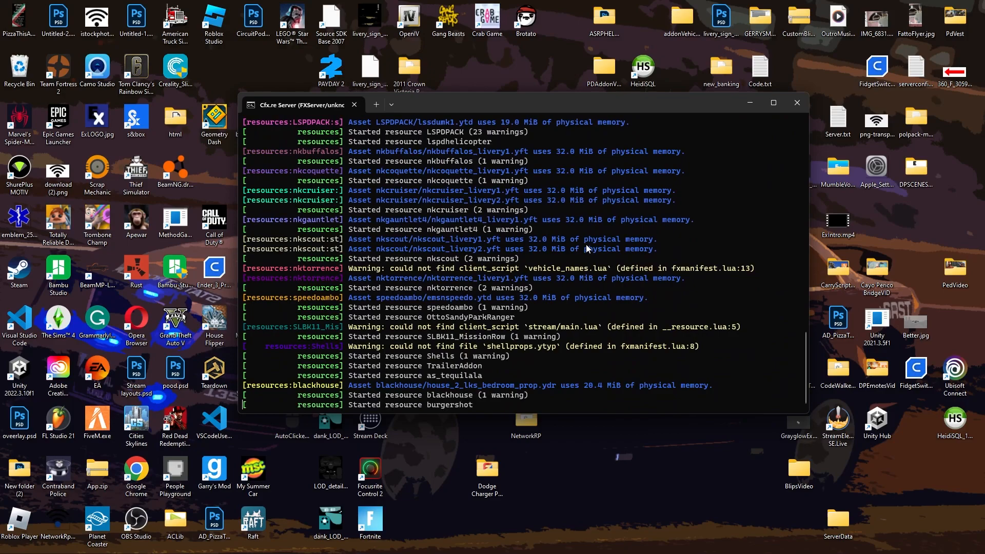
pyautogui.scroll(-3)
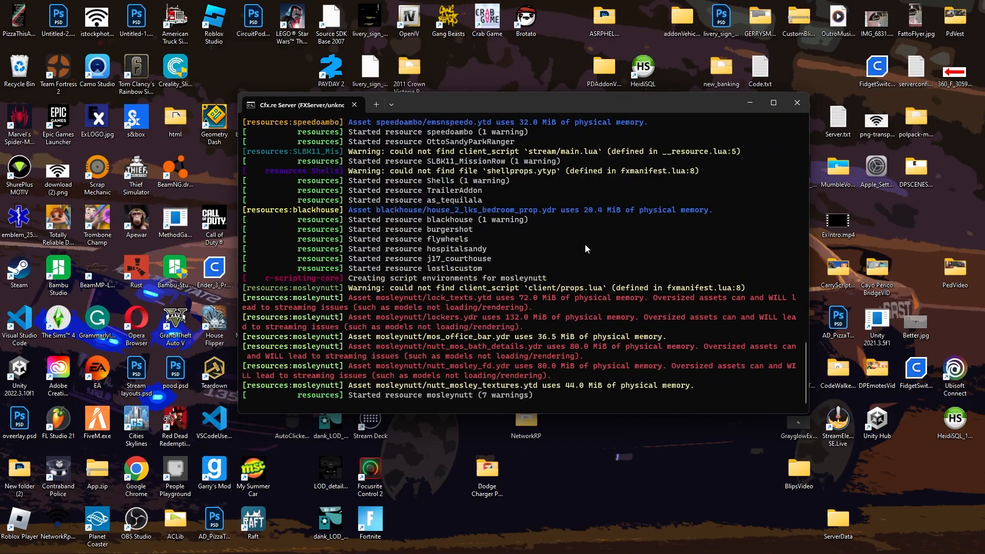
pyautogui.scroll(-3)
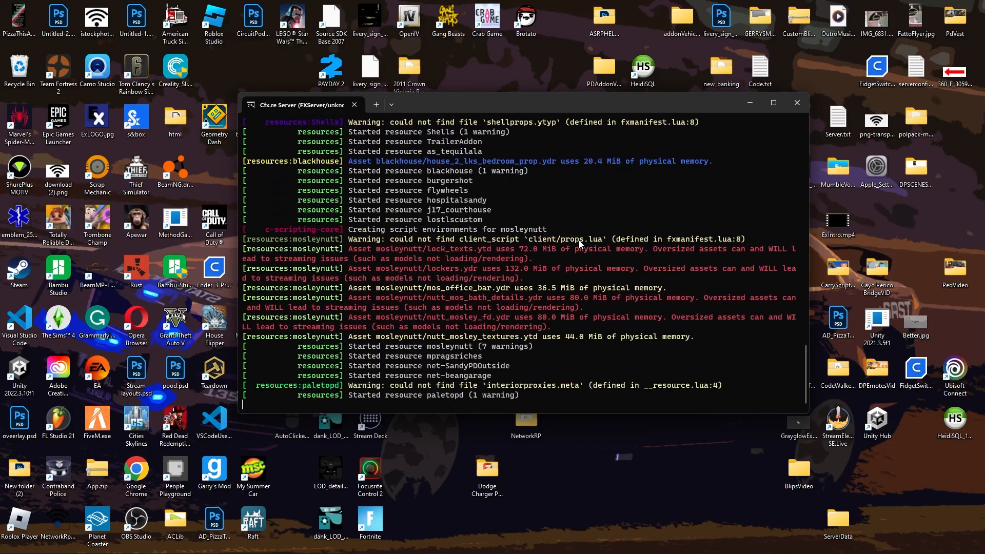
pyautogui.scroll(-3)
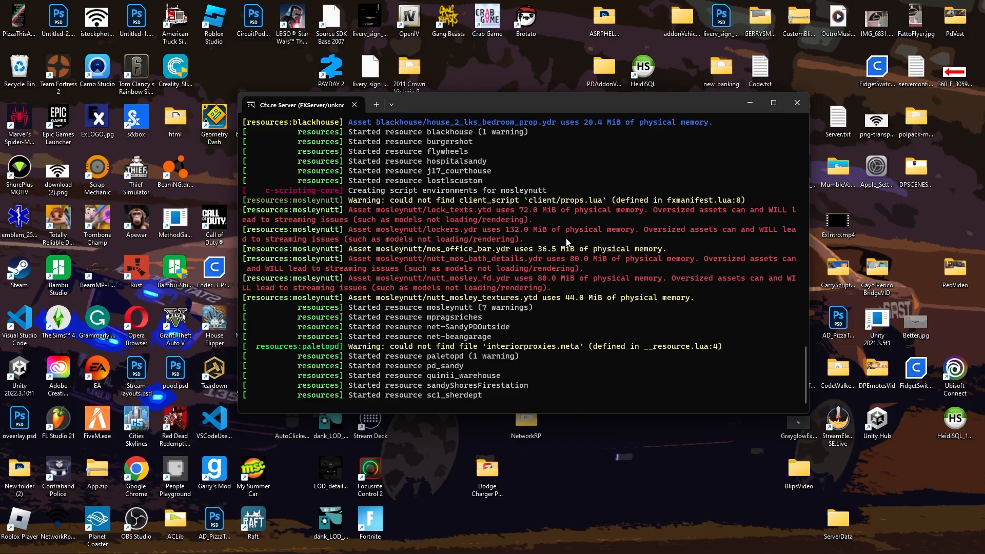
pyautogui.scroll(-3)
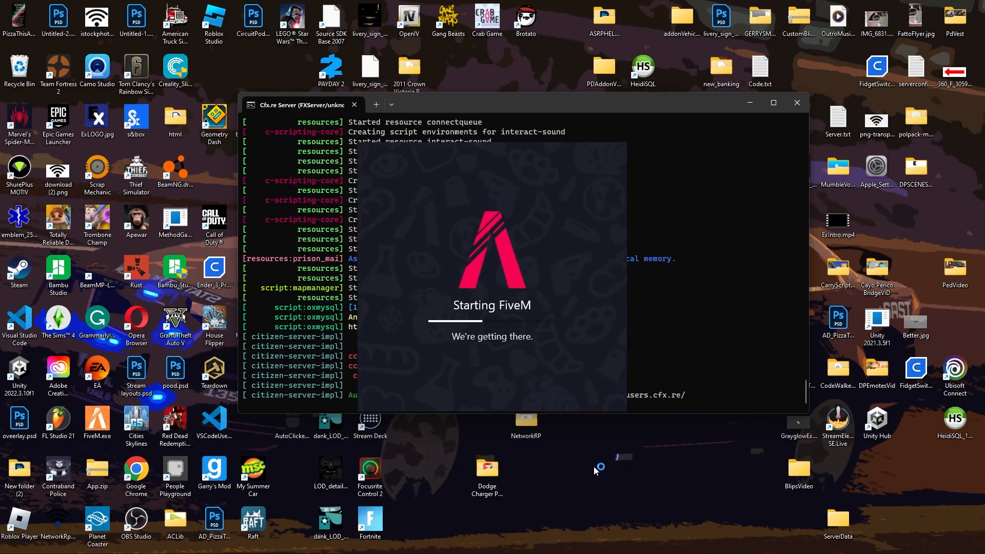
pyautogui.moveTo(578, 459)
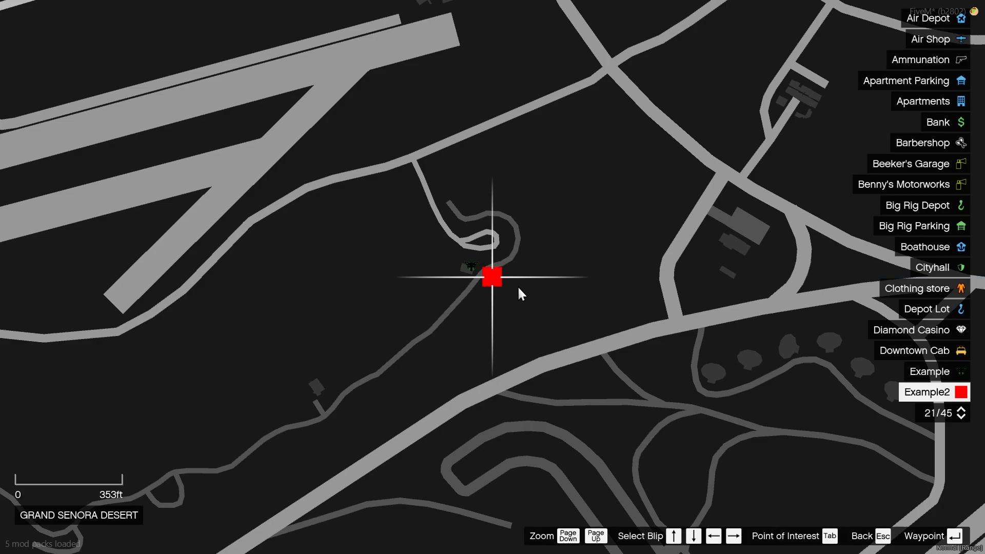
# Switch away from FiveM back to the desktop with Alt+Tab
pyautogui.press('Alt+Tab')
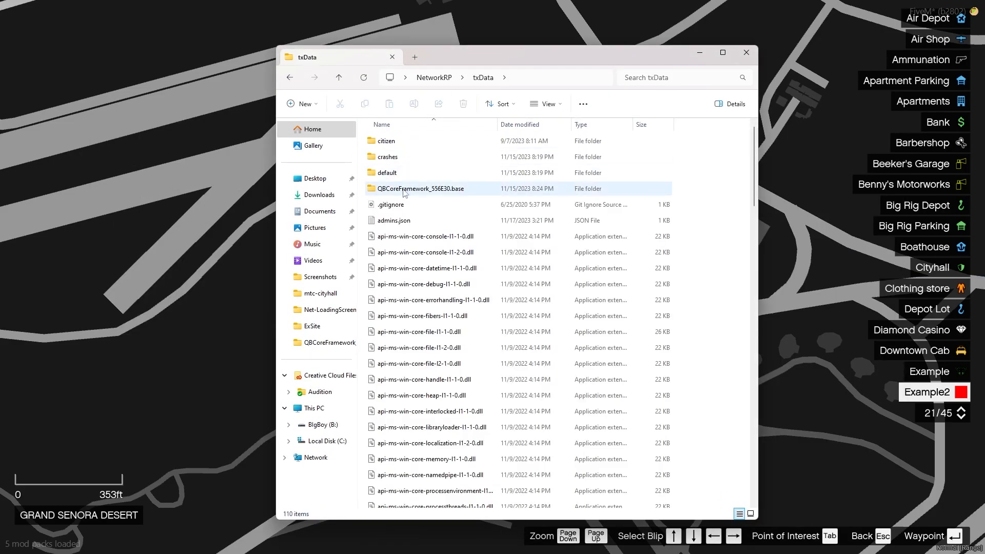
# Open the CustomBlips blips.lua file and switch to the Visual Studio 2022 window
pyautogui.doubleClick(420, 189)
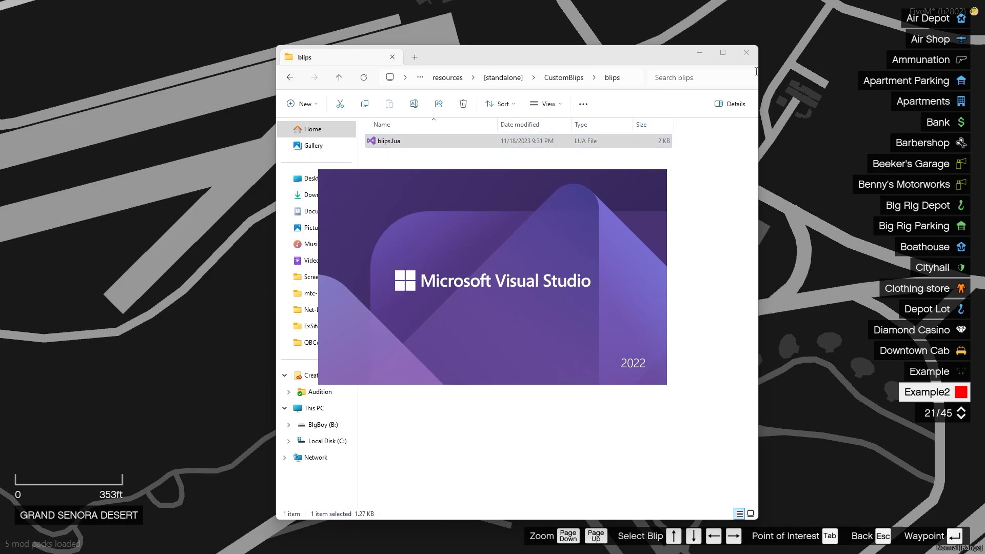
pyautogui.press('alt+tab')
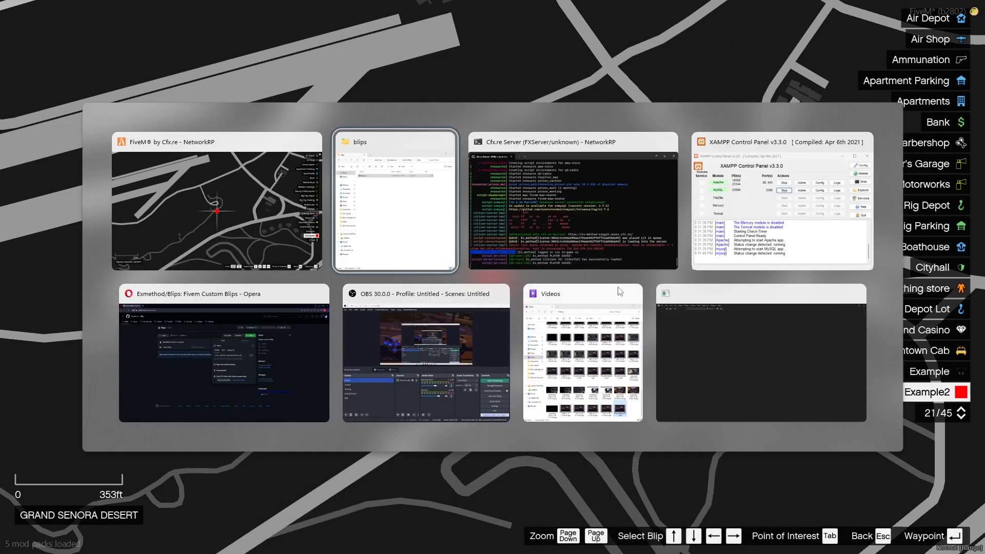
pyautogui.click(395, 201)
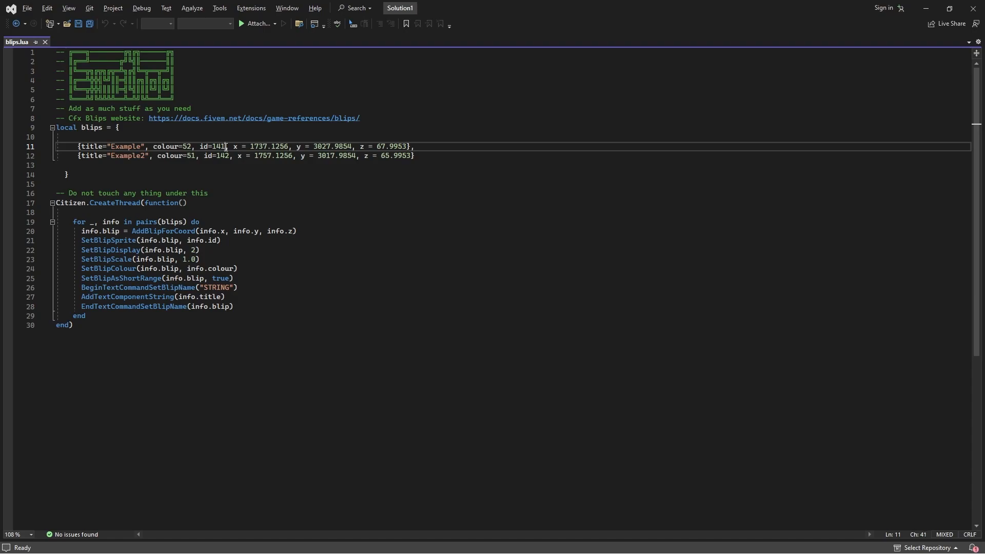
# Retitle the first blip entry in blips.lua to 'home' and save the file
pyautogui.click(216, 155)
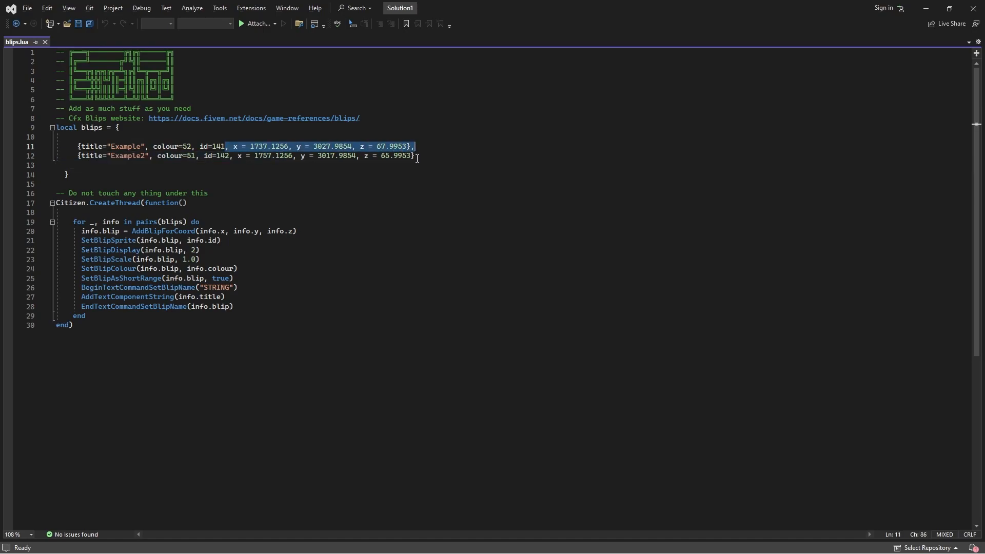
pyautogui.doubleClick(234, 118)
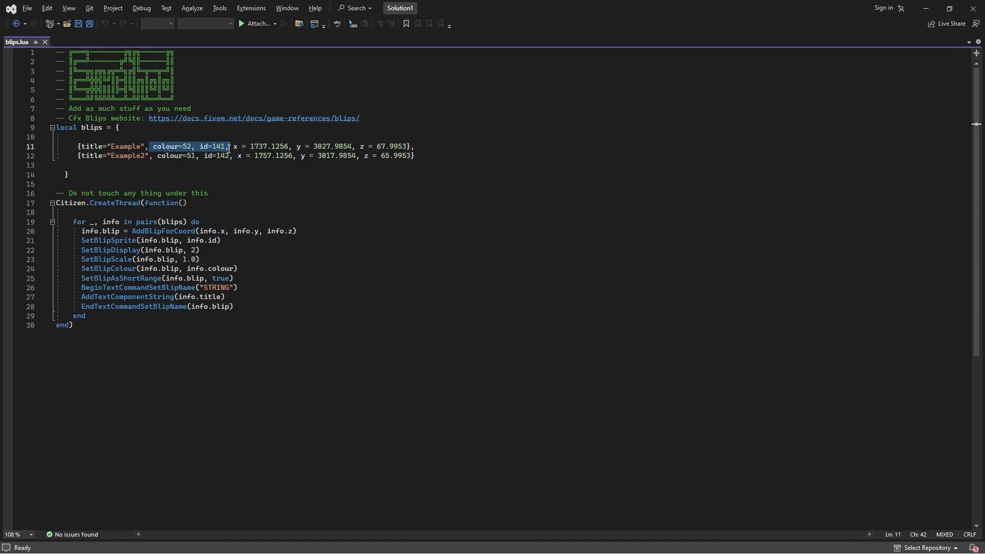
pyautogui.doubleClick(128, 156)
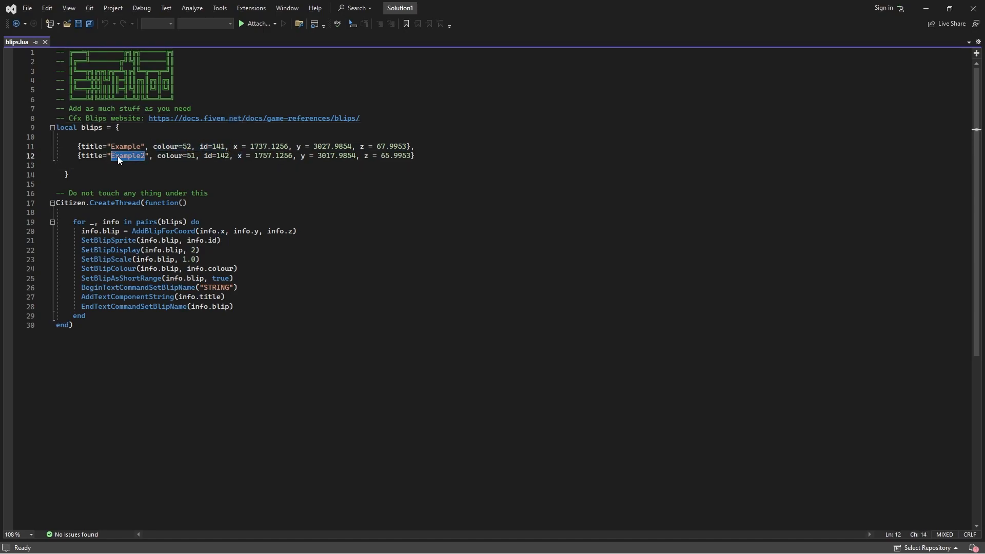
pyautogui.press('Delete')
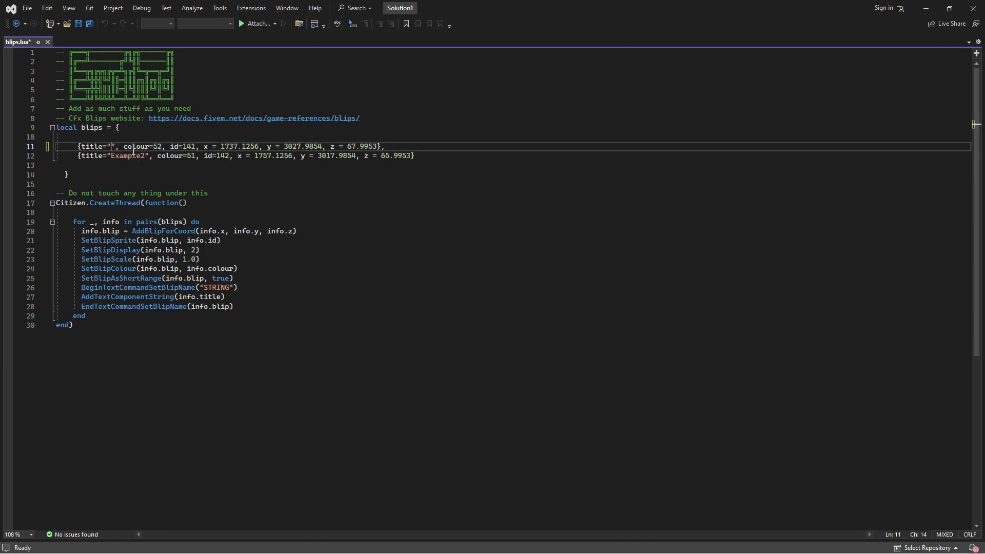
pyautogui.write('home')
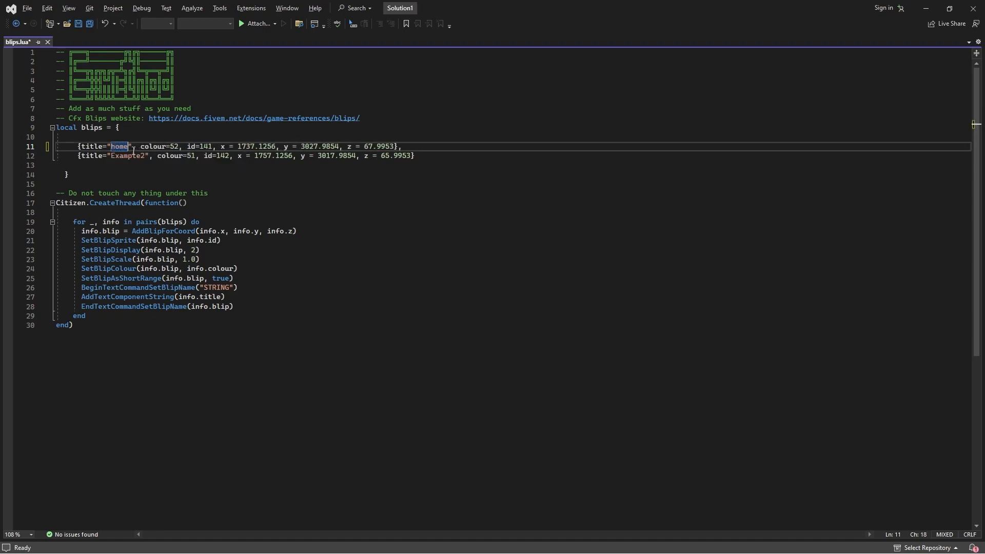
pyautogui.press('ctrl+s')
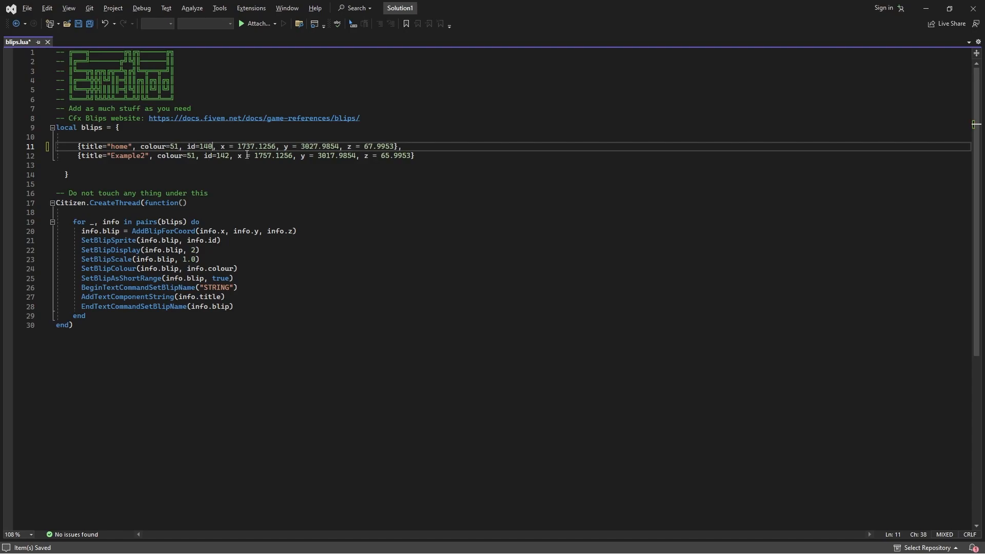
pyautogui.moveTo(486, 141)
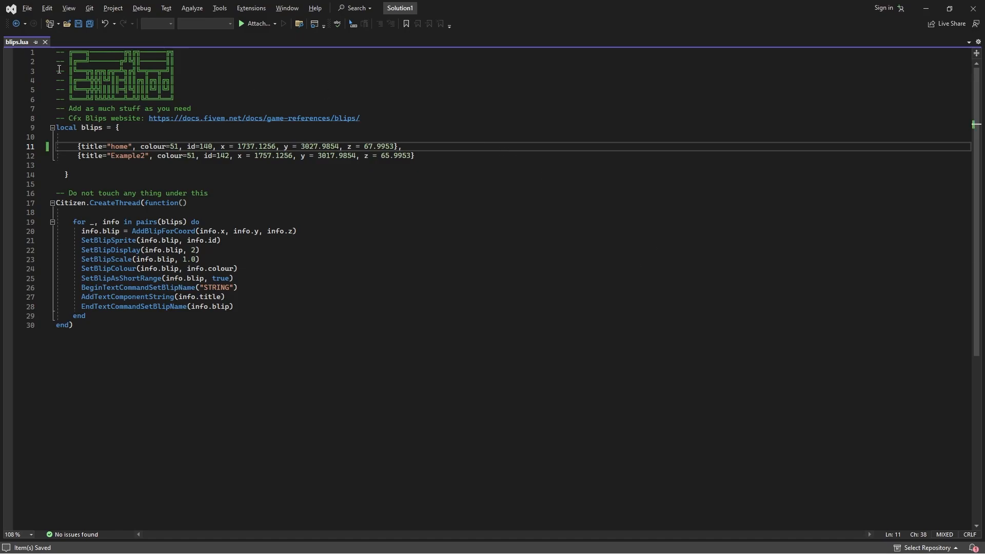
pyautogui.press('alt+tab')
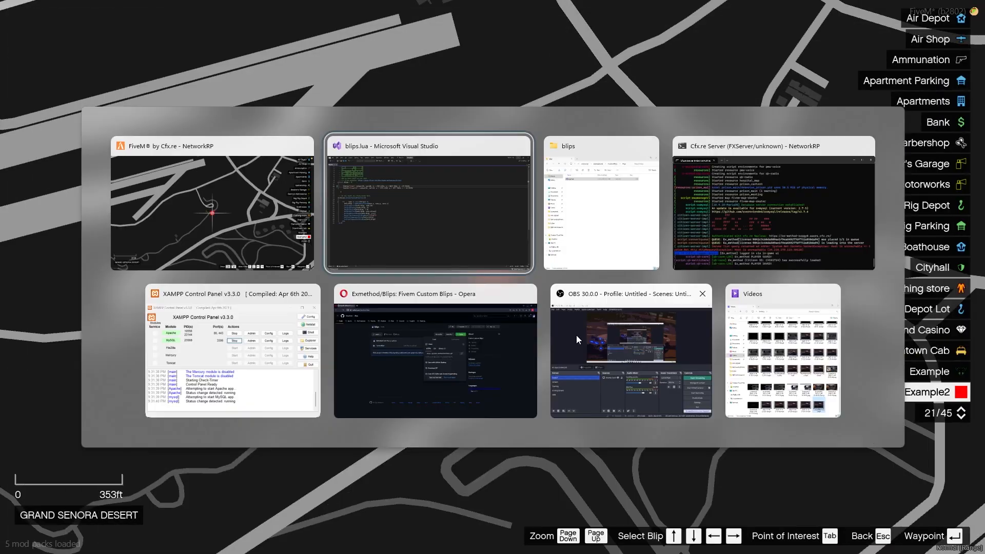
# Bring File Explorer back to the front showing the [standalone] resources folder
pyautogui.click(600, 201)
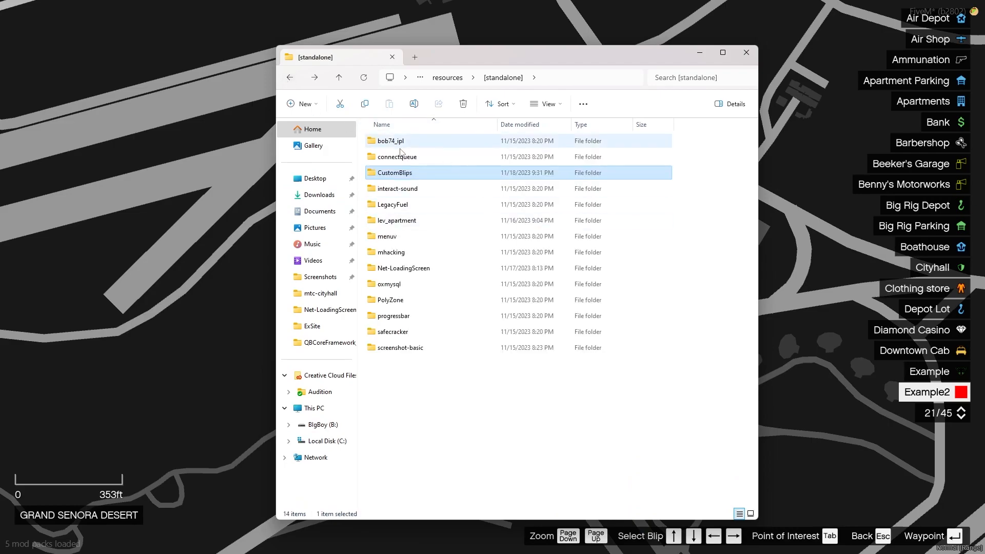
pyautogui.moveTo(455, 189)
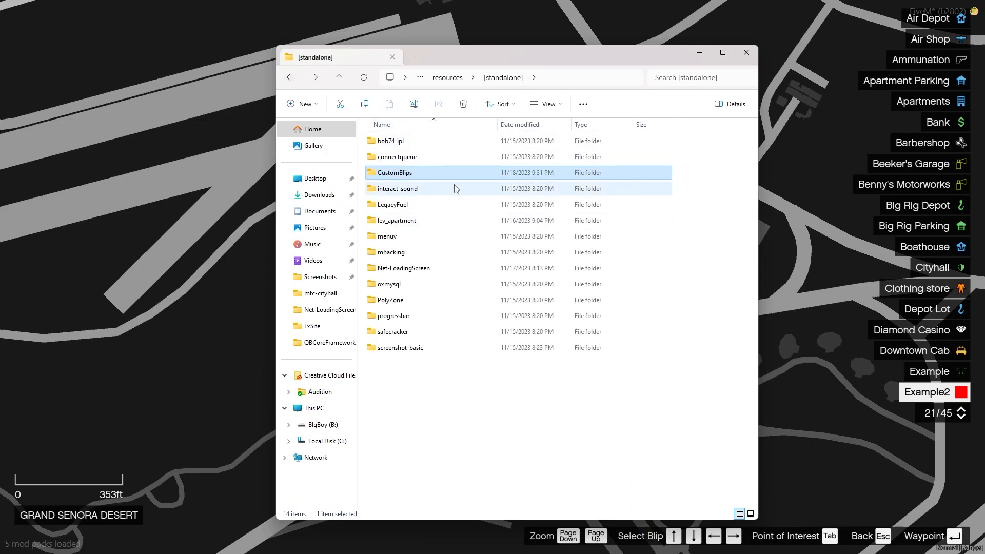
pyautogui.moveTo(706, 61)
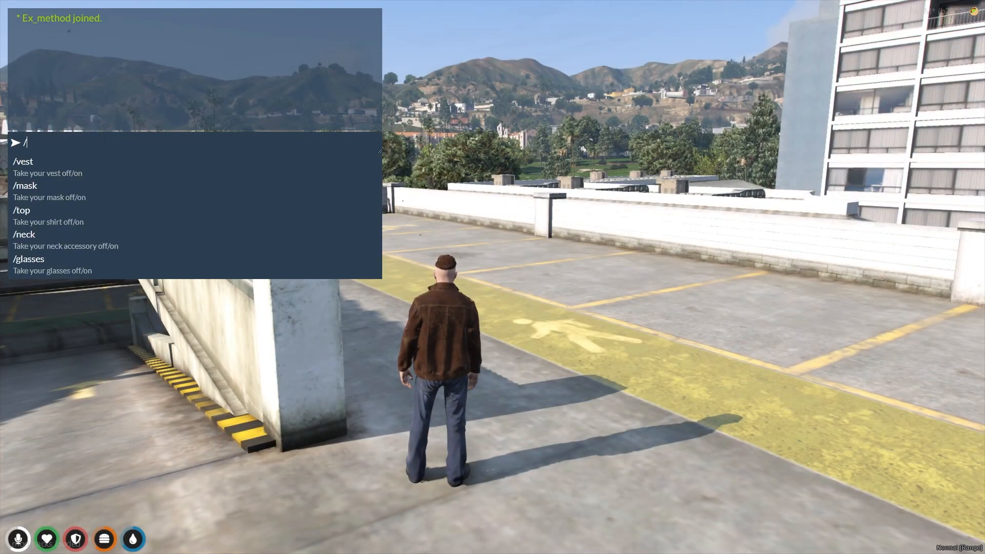
# Run /restart CustomBlips in the in-game chat so the resource restarts
pyautogui.write('restart C')
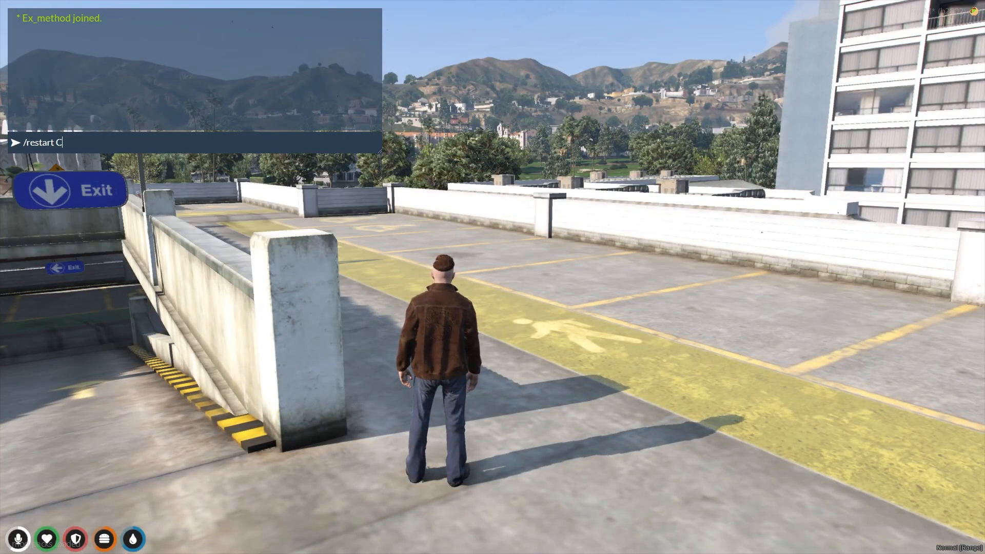
pyautogui.write('ustomBlips')
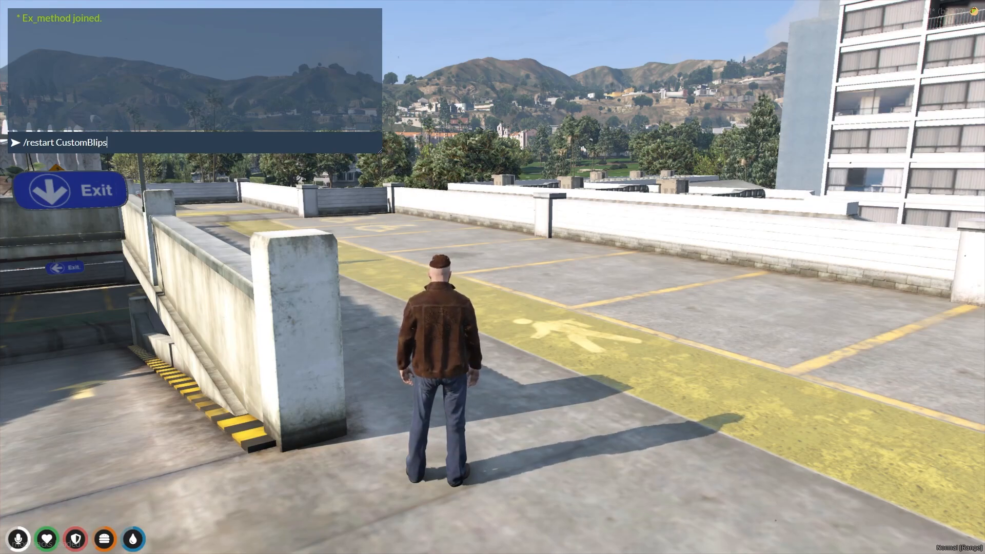
pyautogui.press('Return')
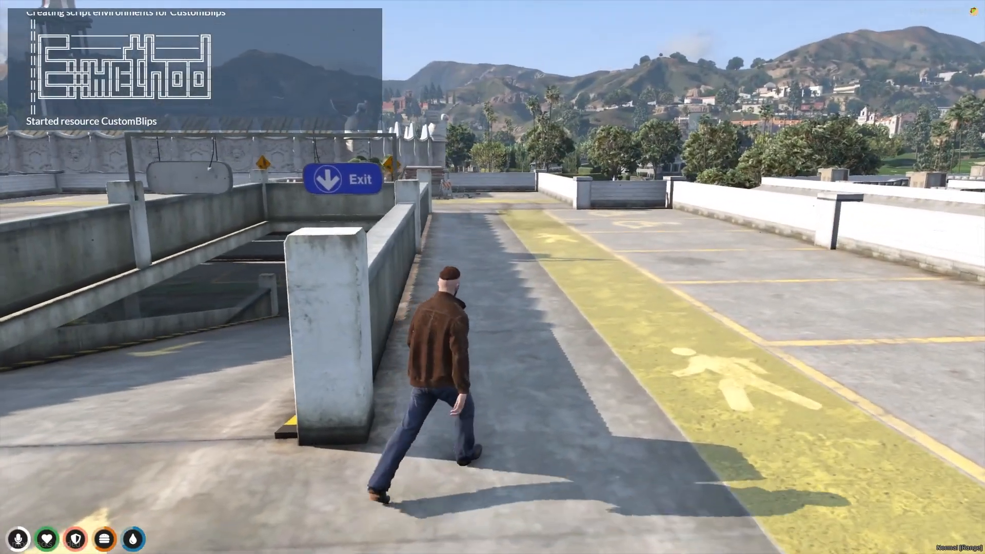
# Walk the character forward across the rooftop car park toward the exit ramp
pyautogui.press('w')
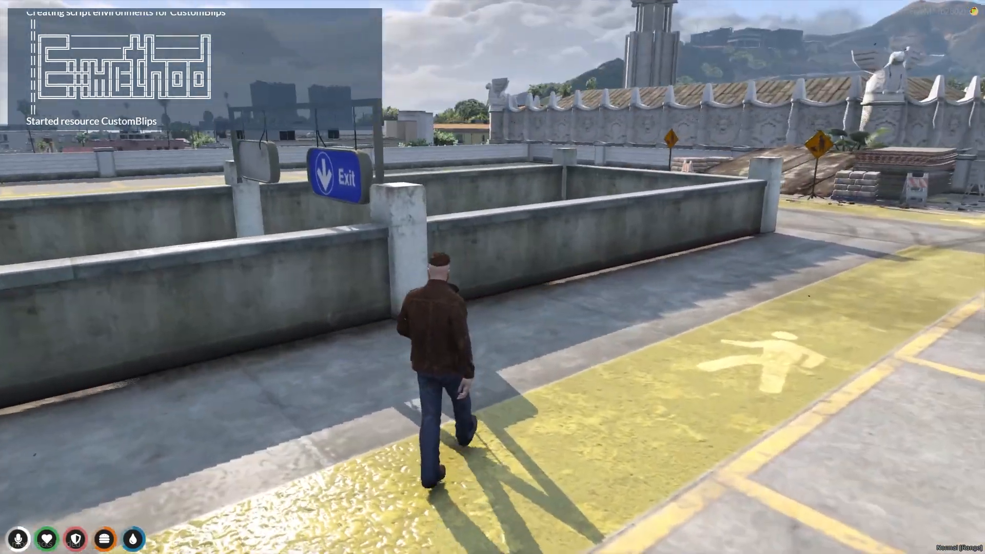
pyautogui.press('w')
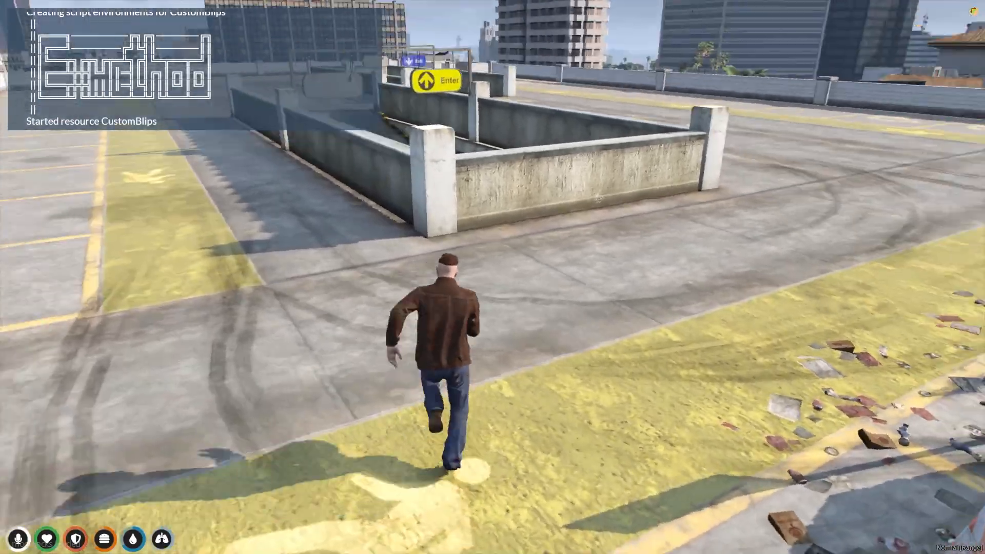
pyautogui.press('w')
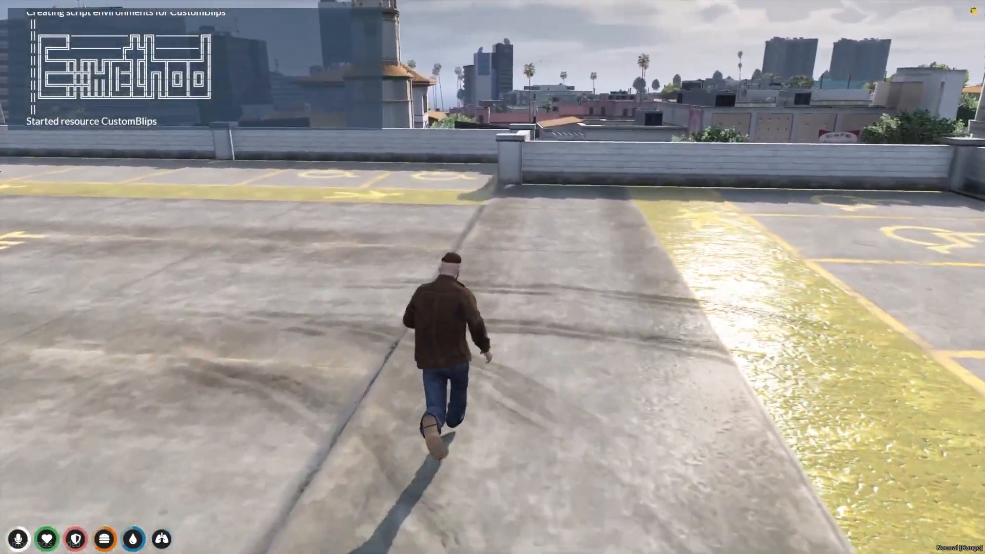